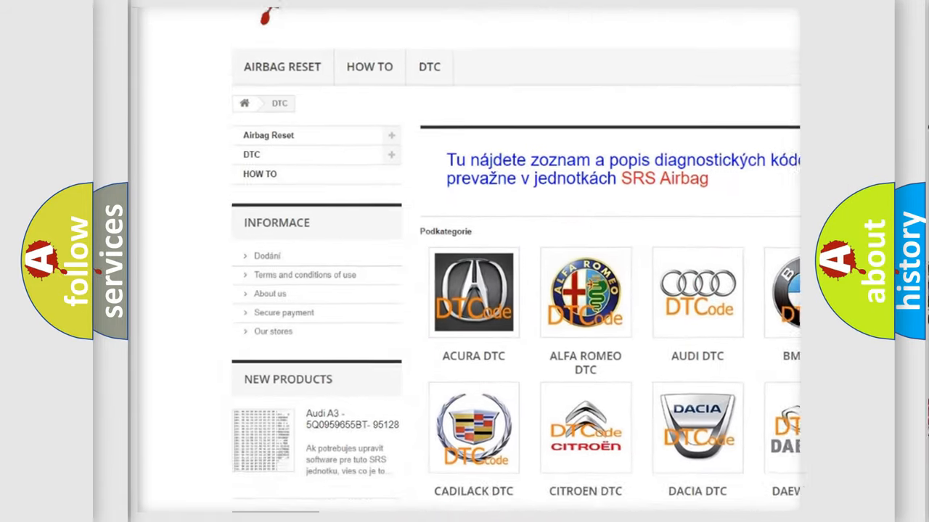
scroll(down, 3)
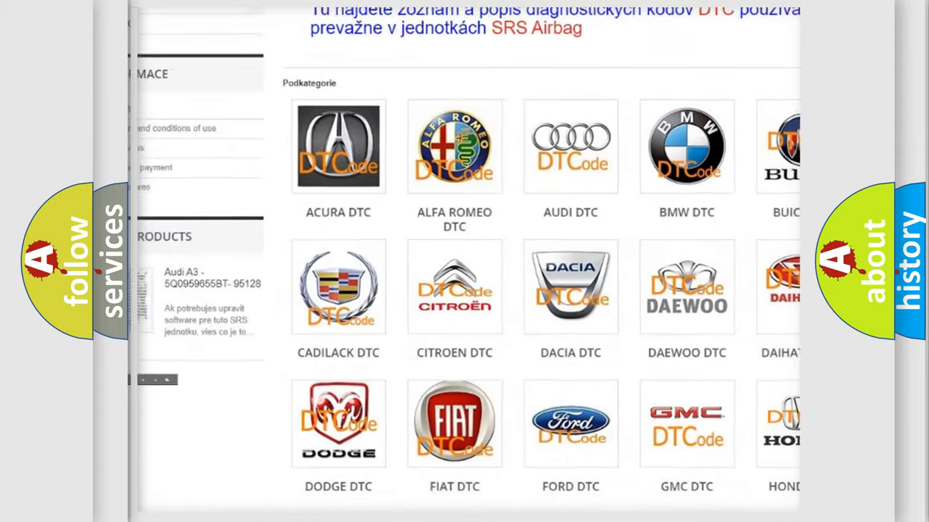
scroll(up, 3)
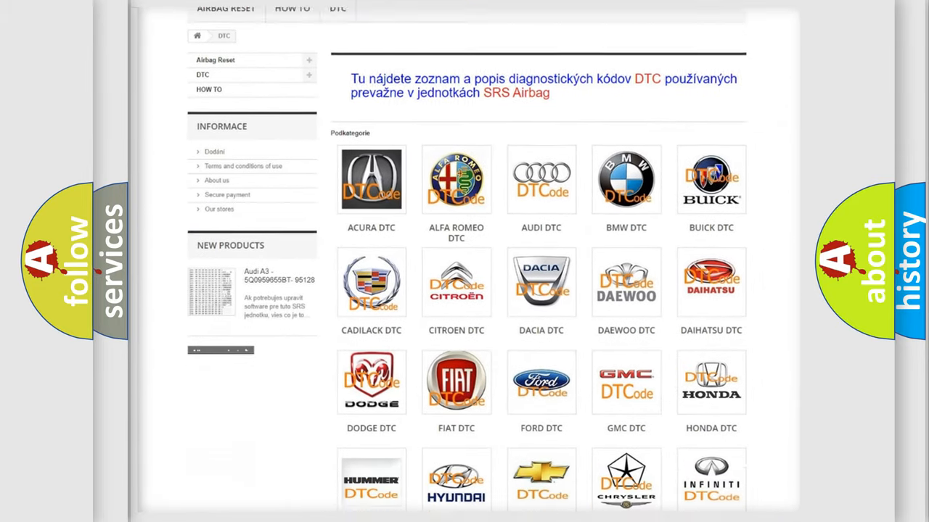
scroll(down, 3)
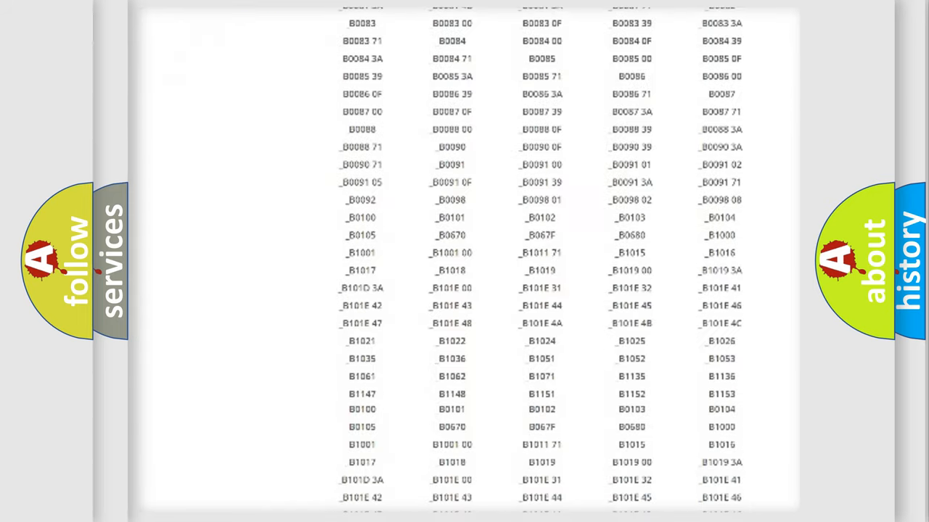
scroll(up, 3)
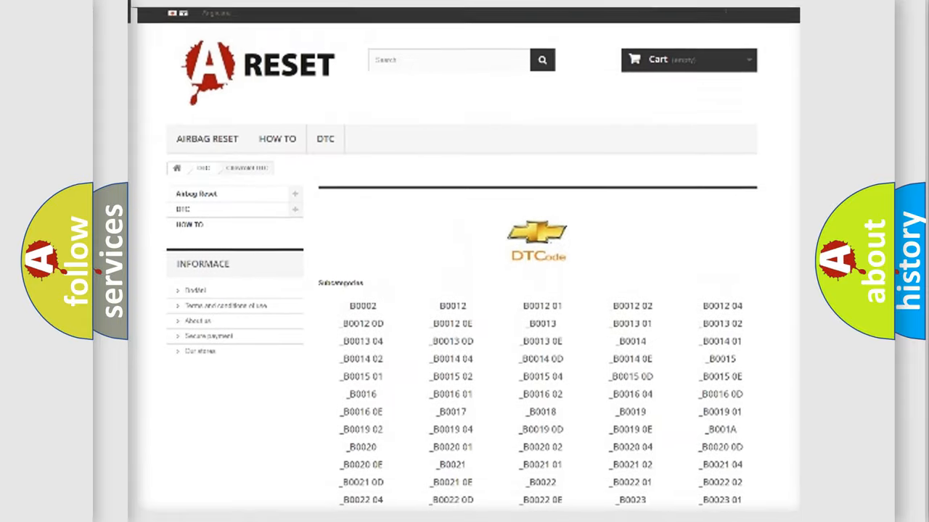